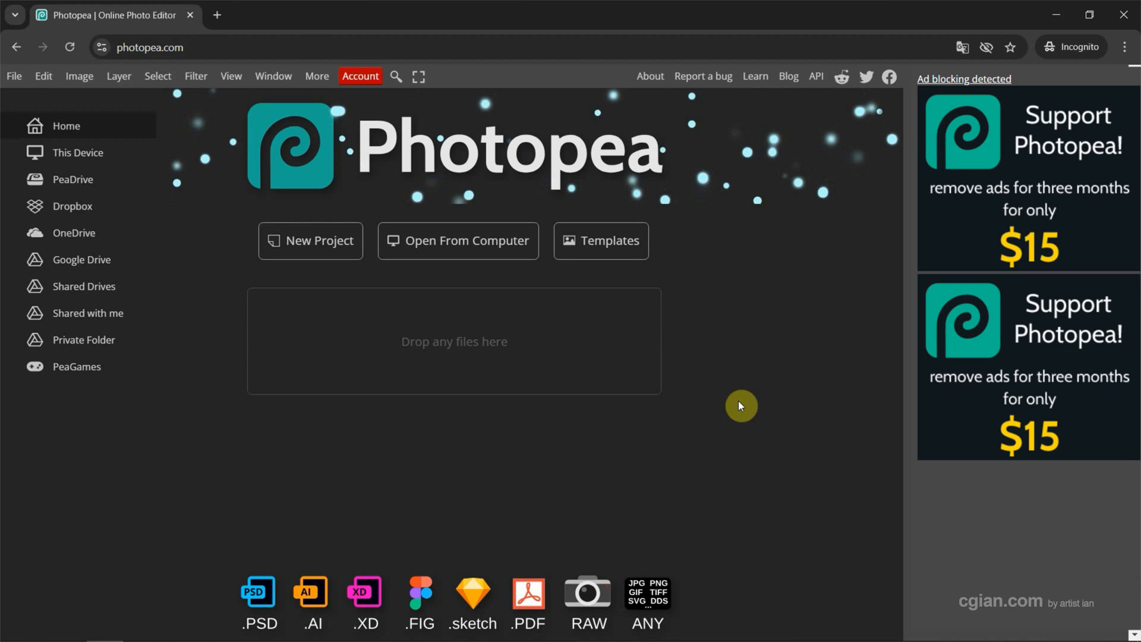
# - Open the fireworks photo 22991.psd from the computer
pyautogui.click(67, 626)
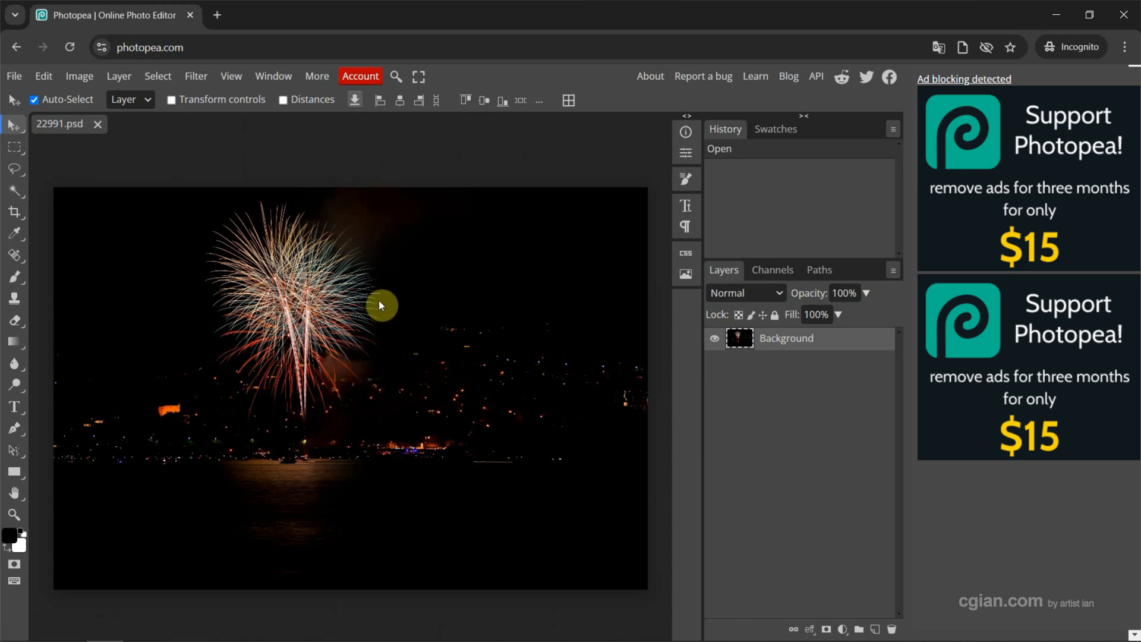
pyautogui.moveTo(235, 380)
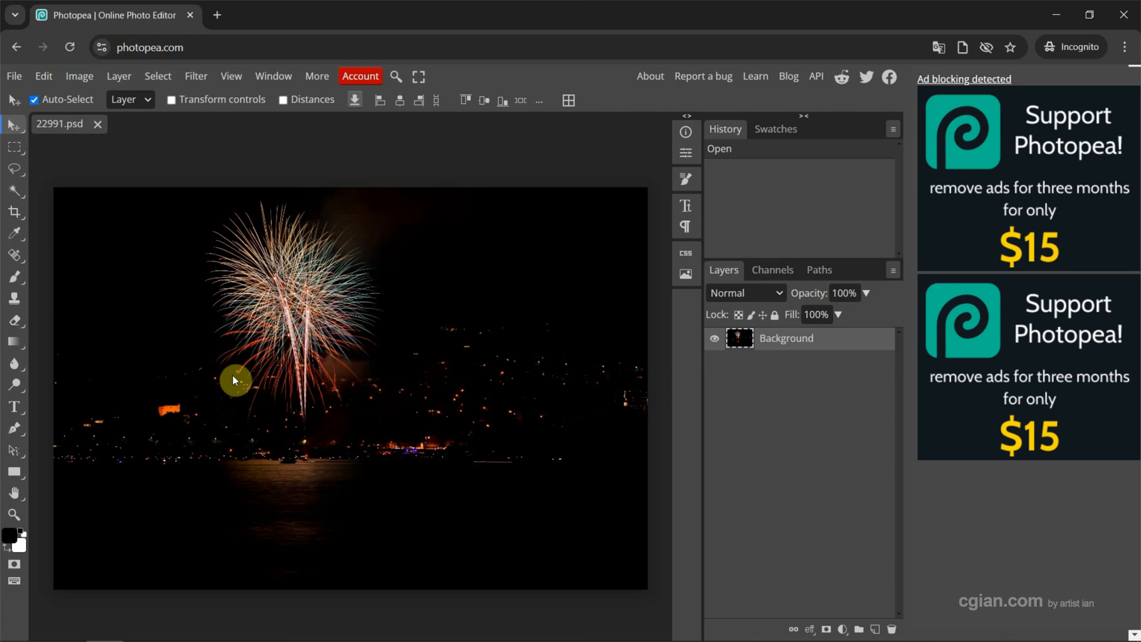
pyautogui.moveTo(230, 364)
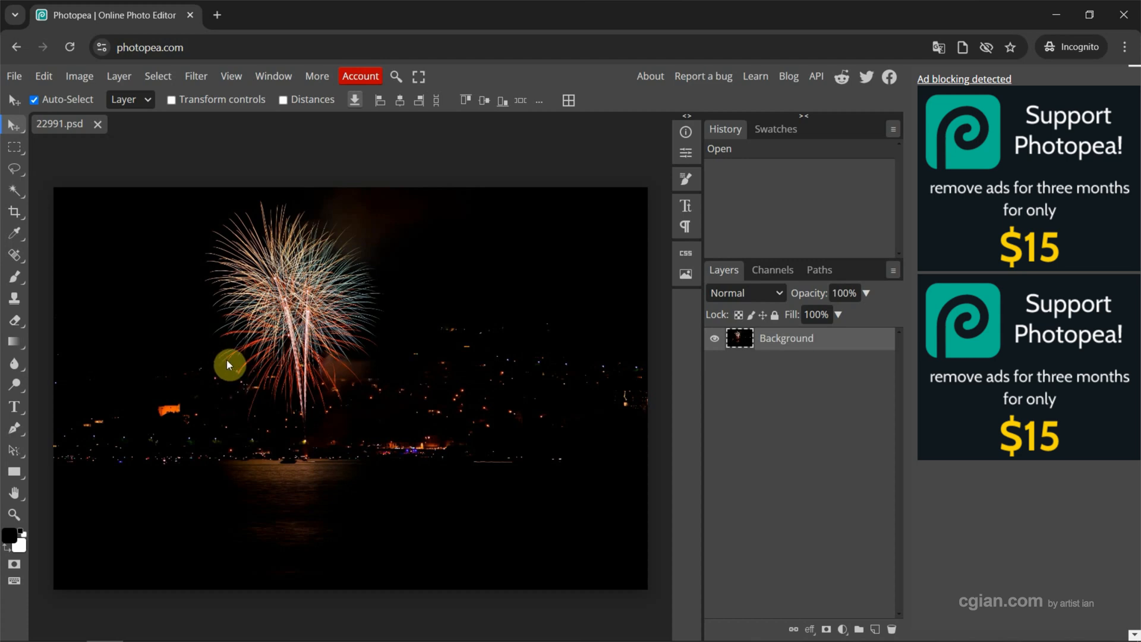
pyautogui.click(13, 147)
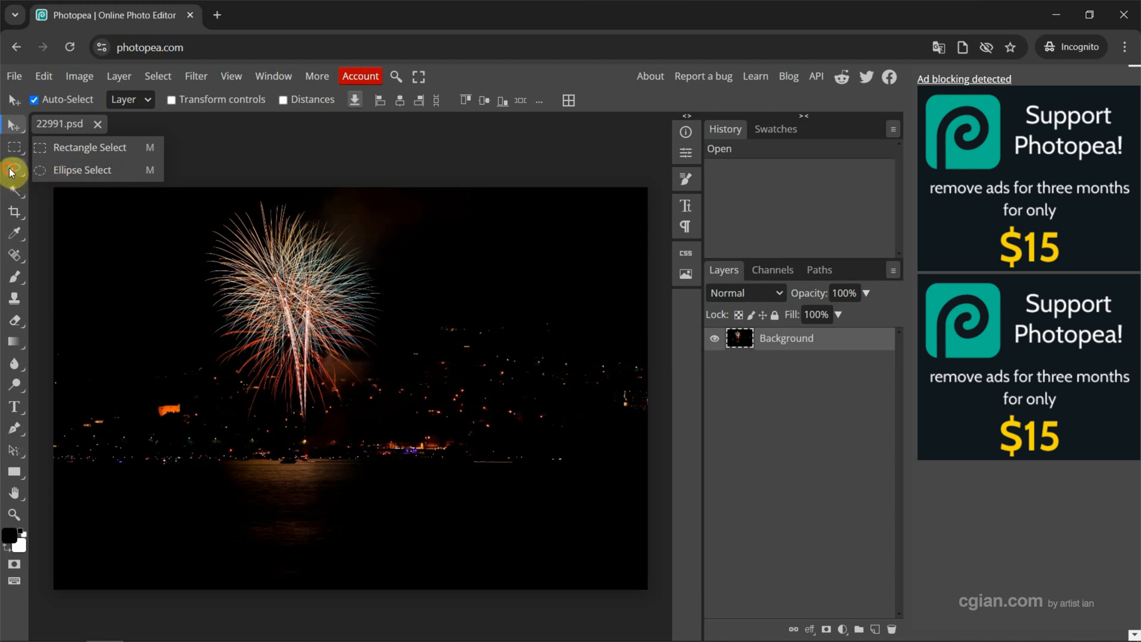
# - Trace a closed lasso selection around the left firework burst
pyautogui.click(13, 167)
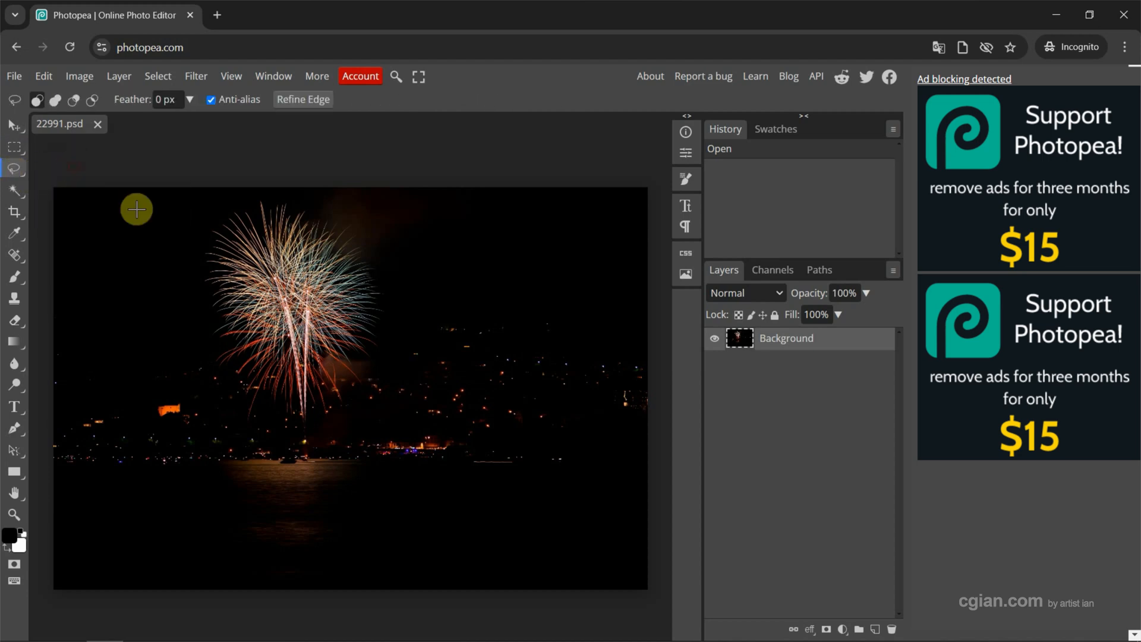
pyautogui.moveTo(136, 210); pyautogui.dragTo(364, 235)
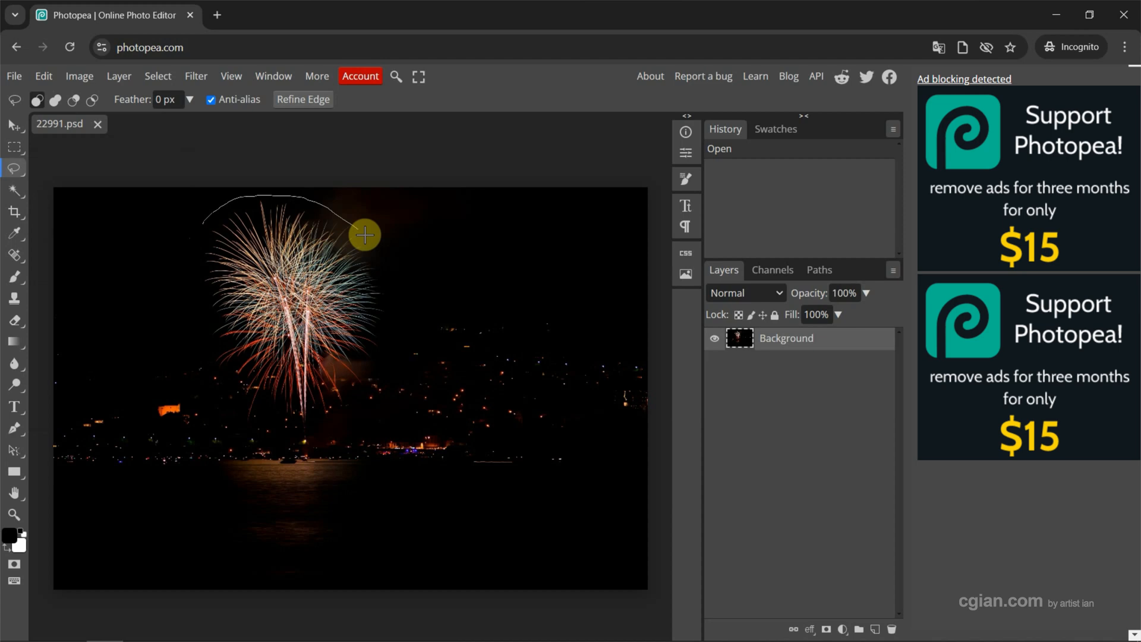
pyautogui.moveTo(363, 234); pyautogui.dragTo(230, 418)
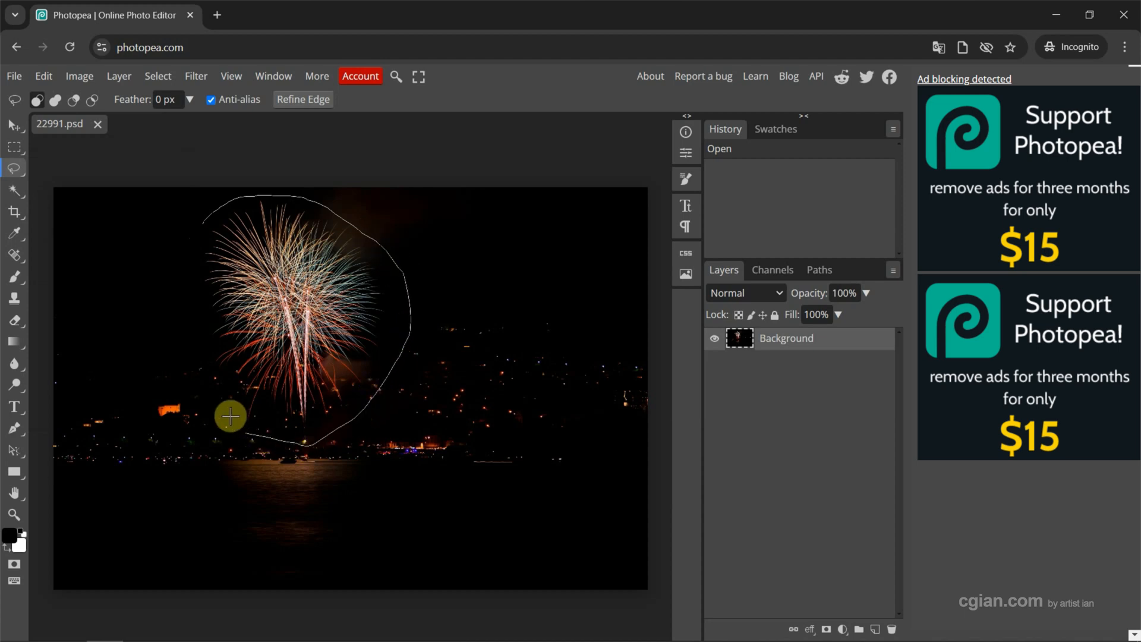
pyautogui.click(231, 418)
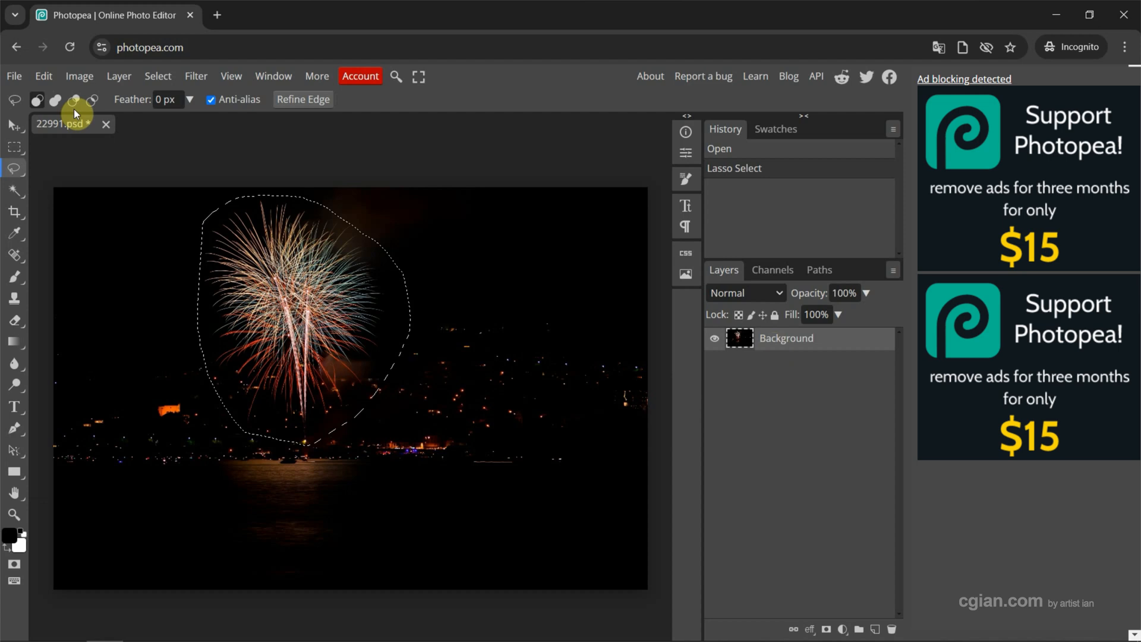
pyautogui.click(42, 75)
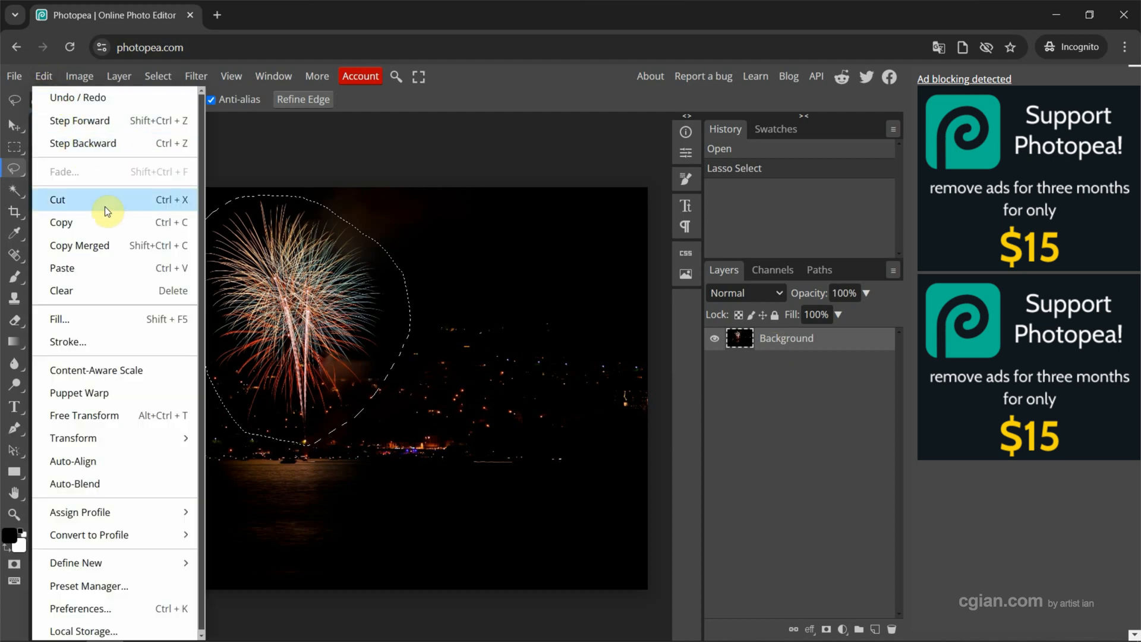
pyautogui.moveTo(98, 273)
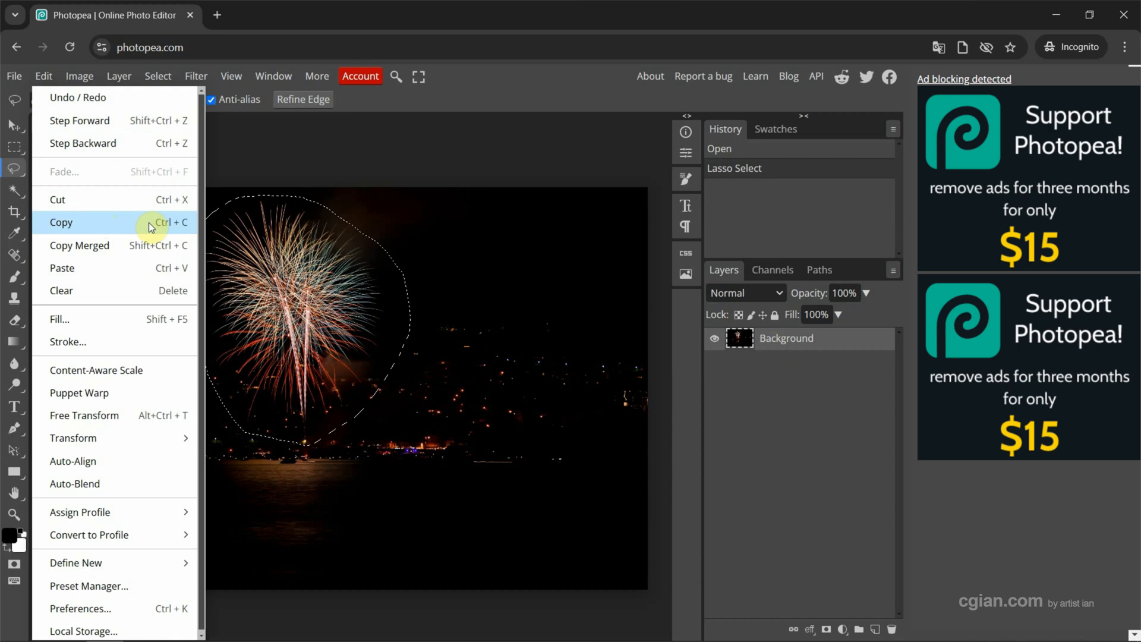
pyautogui.moveTo(164, 226)
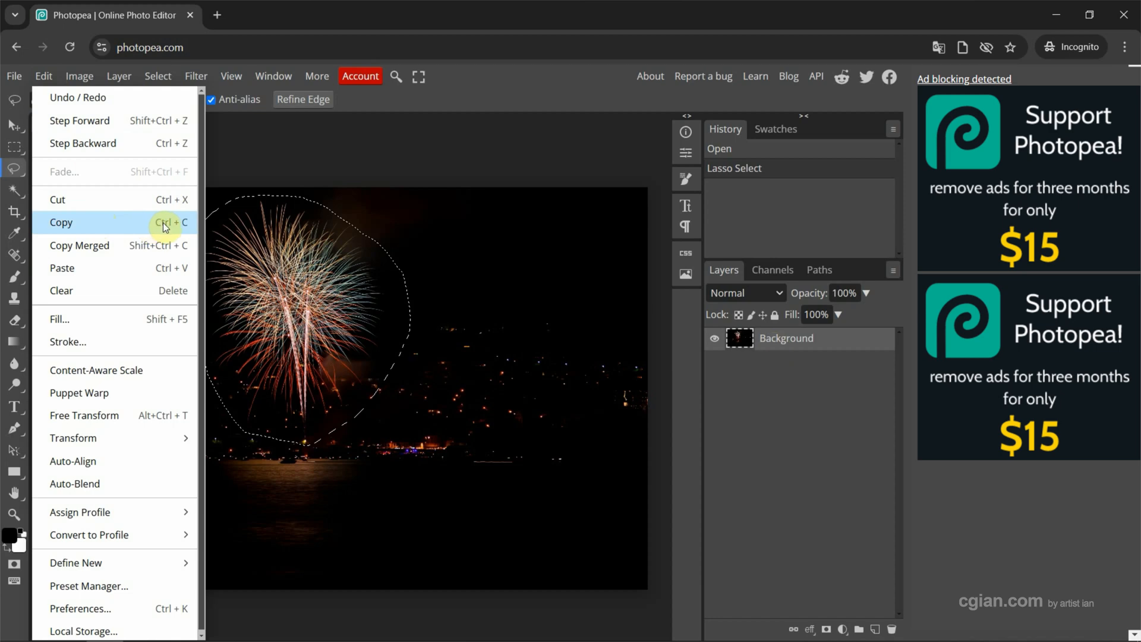
pyautogui.moveTo(169, 268)
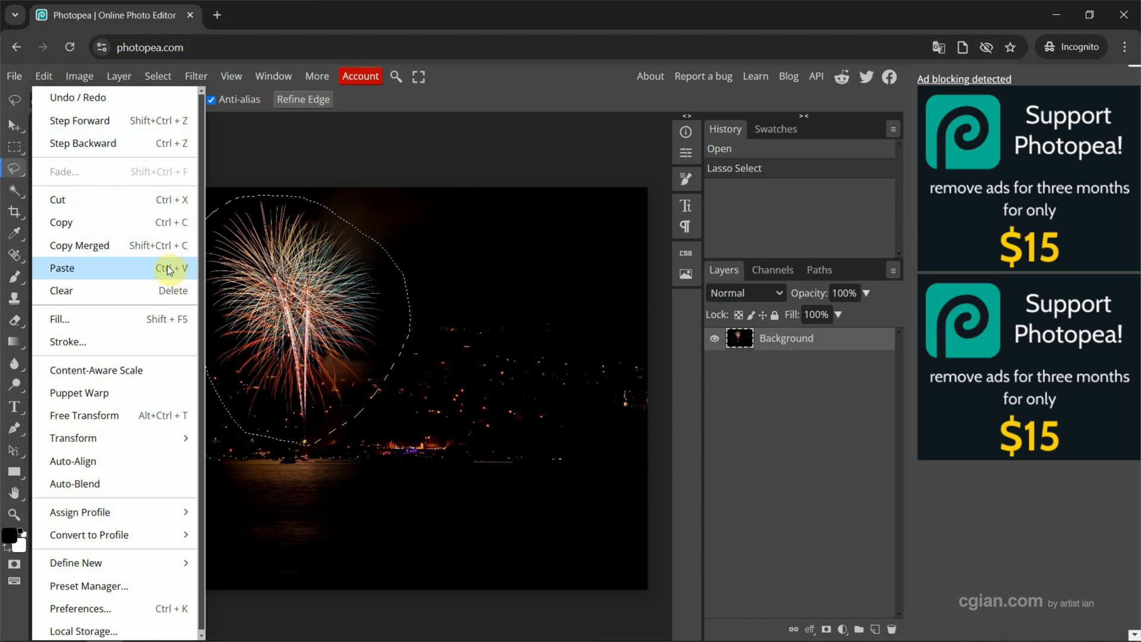
pyautogui.moveTo(757, 347)
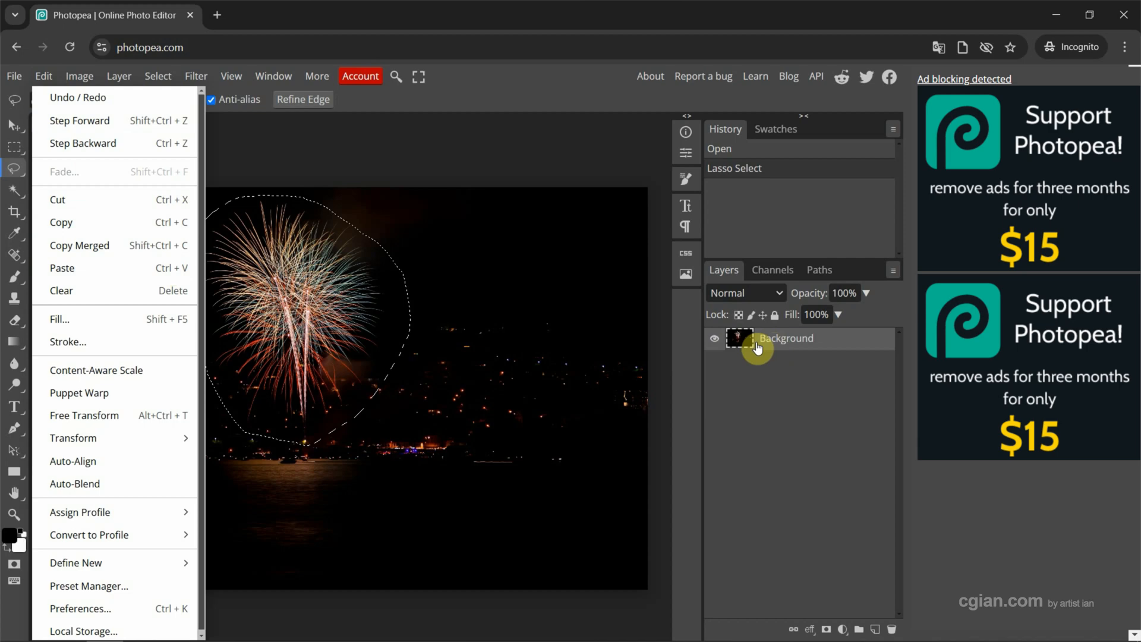
pyautogui.click(476, 337)
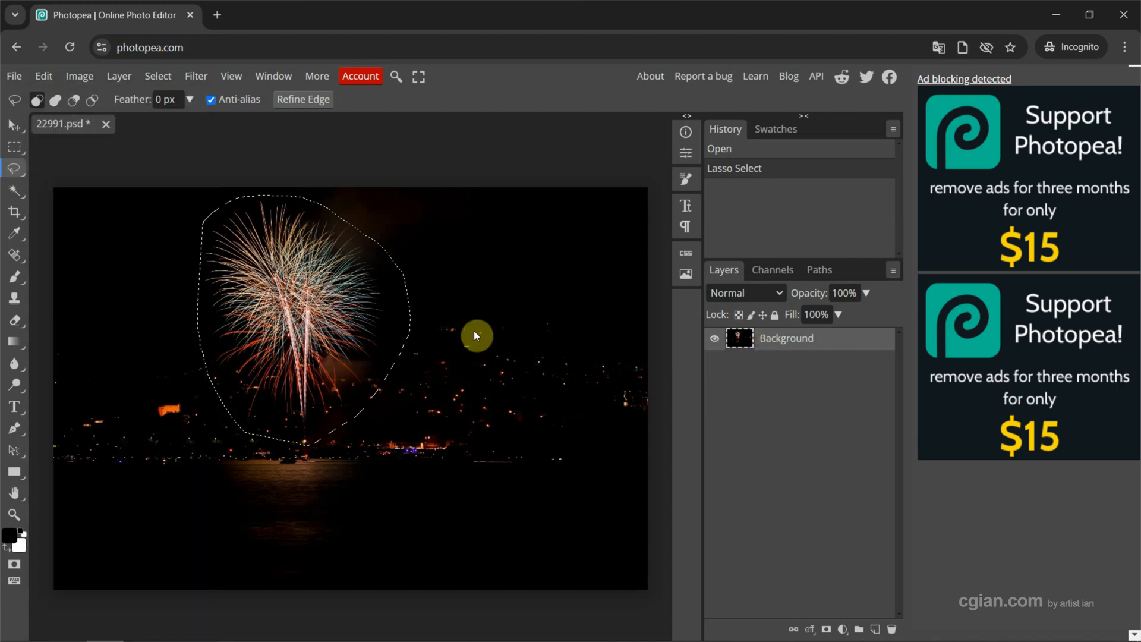
# - Paste the firework onto Layer 1, move it right, scale to ~82%, rotate ~11°
pyautogui.press('Ctrl+v')
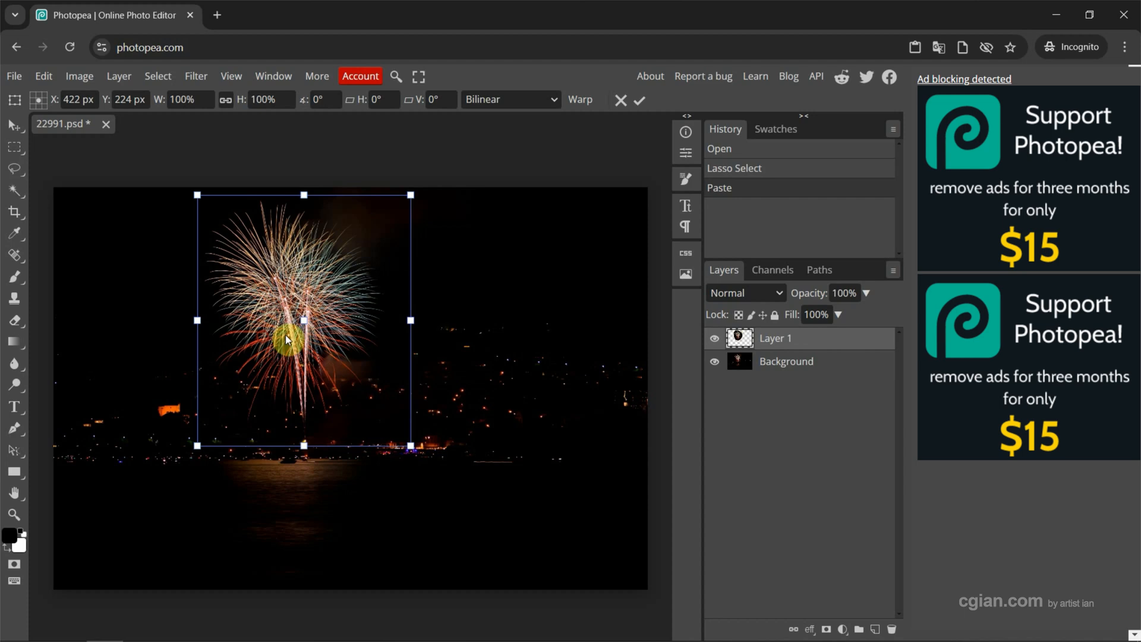
pyautogui.moveTo(288, 338); pyautogui.dragTo(513, 343)
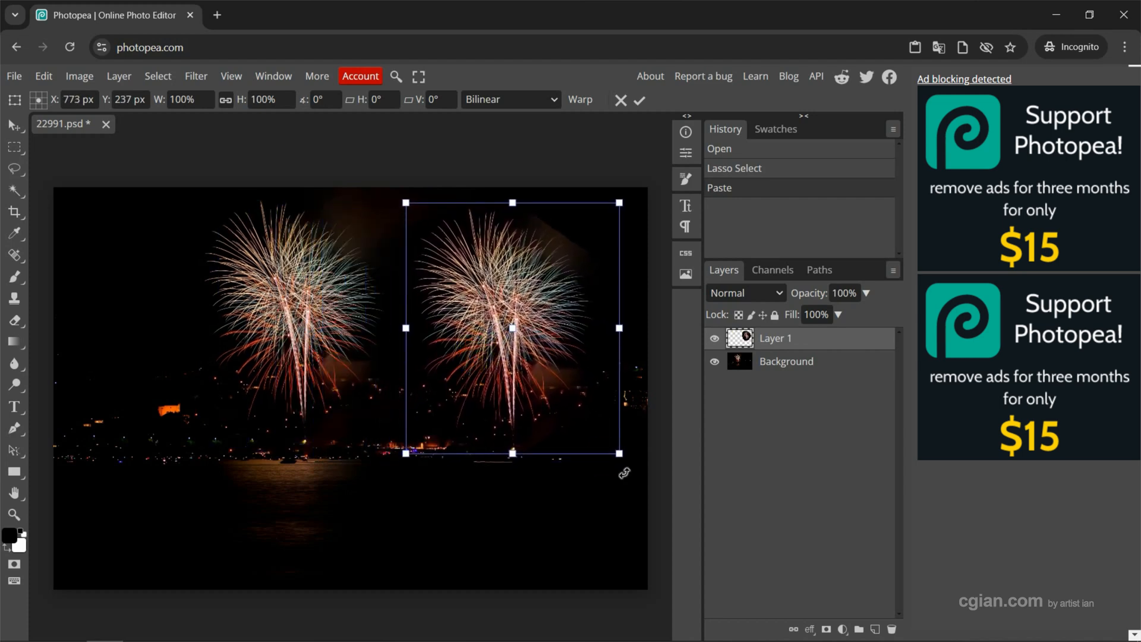
pyautogui.moveTo(617, 459); pyautogui.dragTo(594, 474)
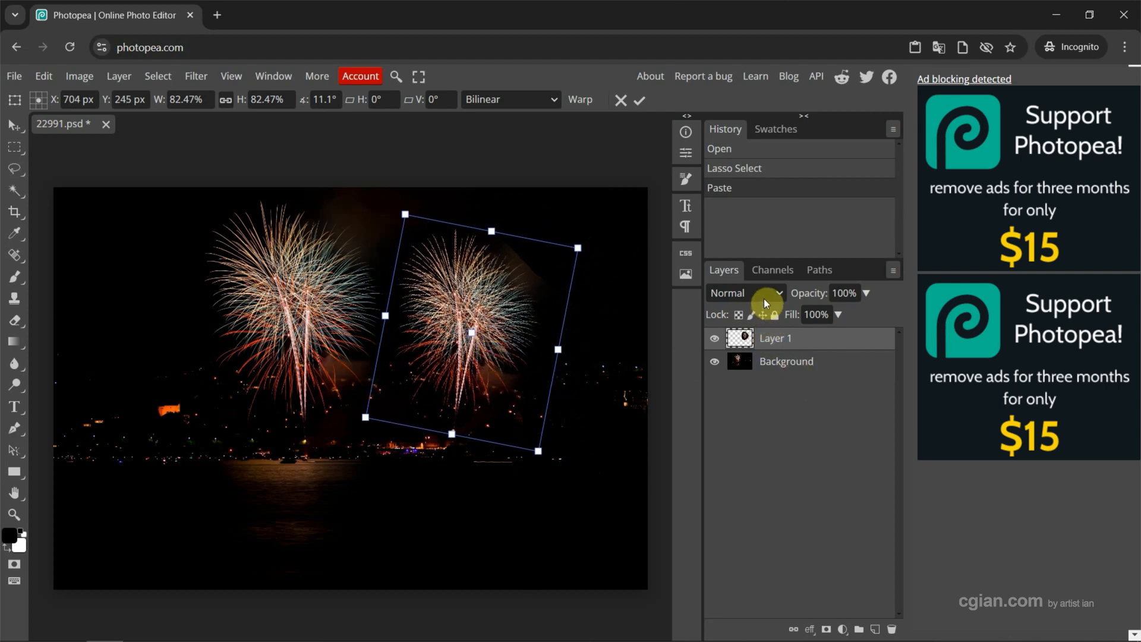
# - Set Layer 1's blend mode to Lighten
pyautogui.click(744, 292)
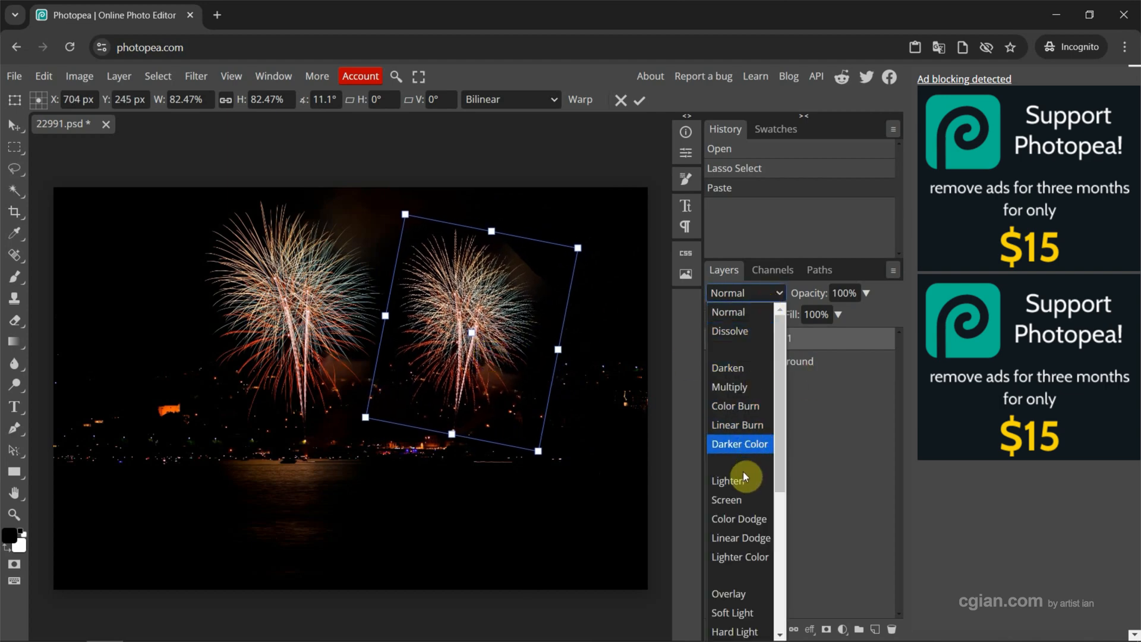
pyautogui.click(725, 481)
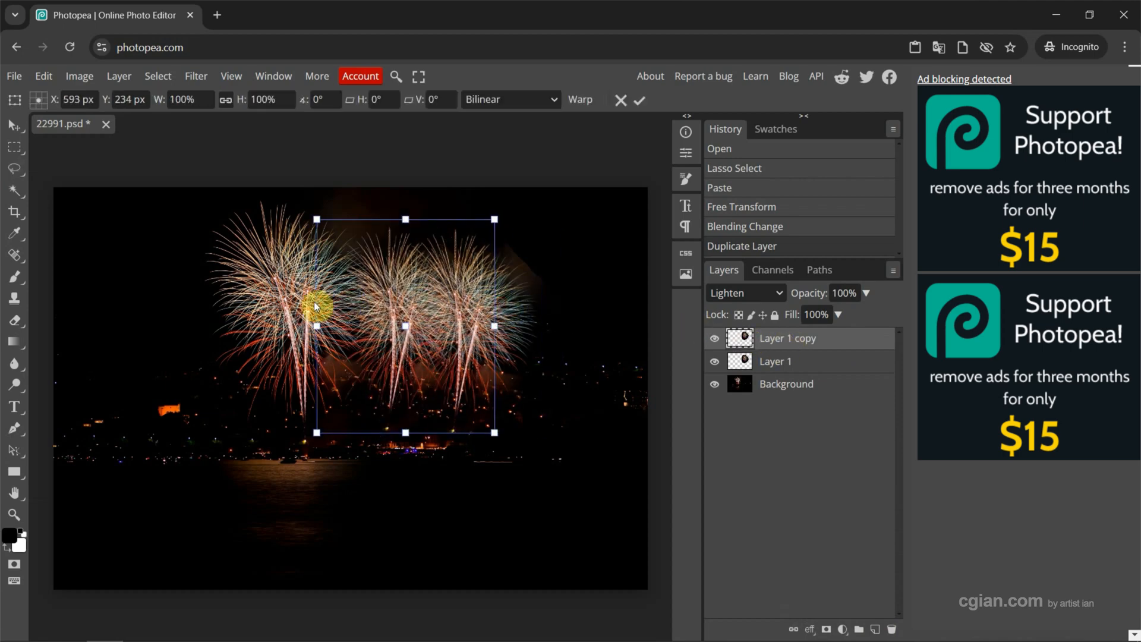
# - Move the Layer 1 copy to the far left and scale it to about 91%
pyautogui.moveTo(316, 305); pyautogui.dragTo(233, 224)
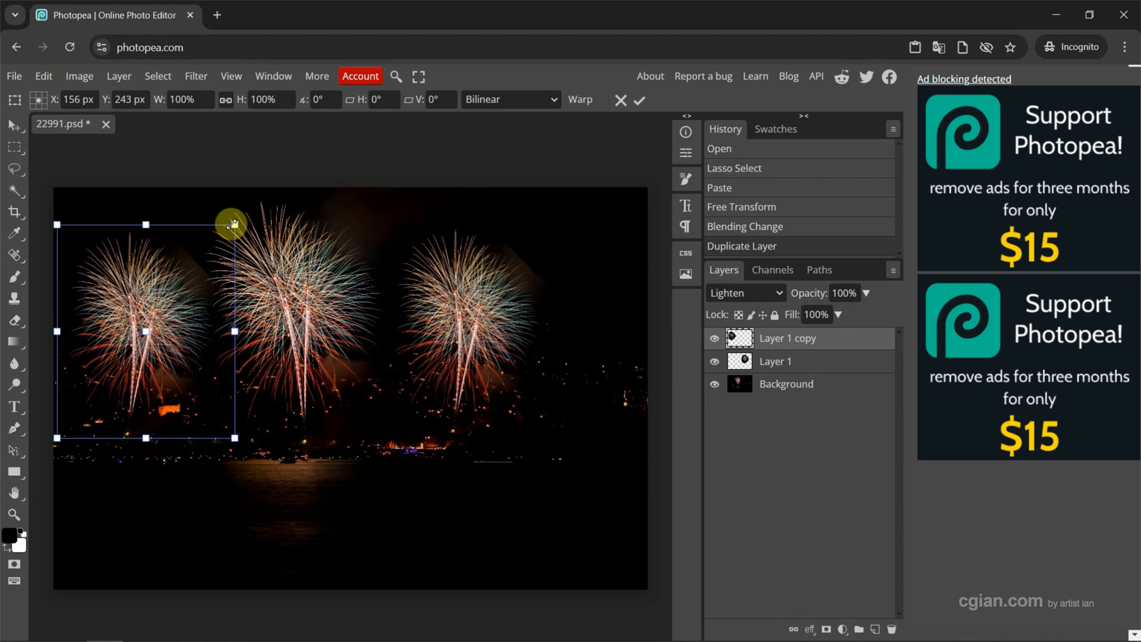
pyautogui.moveTo(233, 224); pyautogui.dragTo(217, 243)
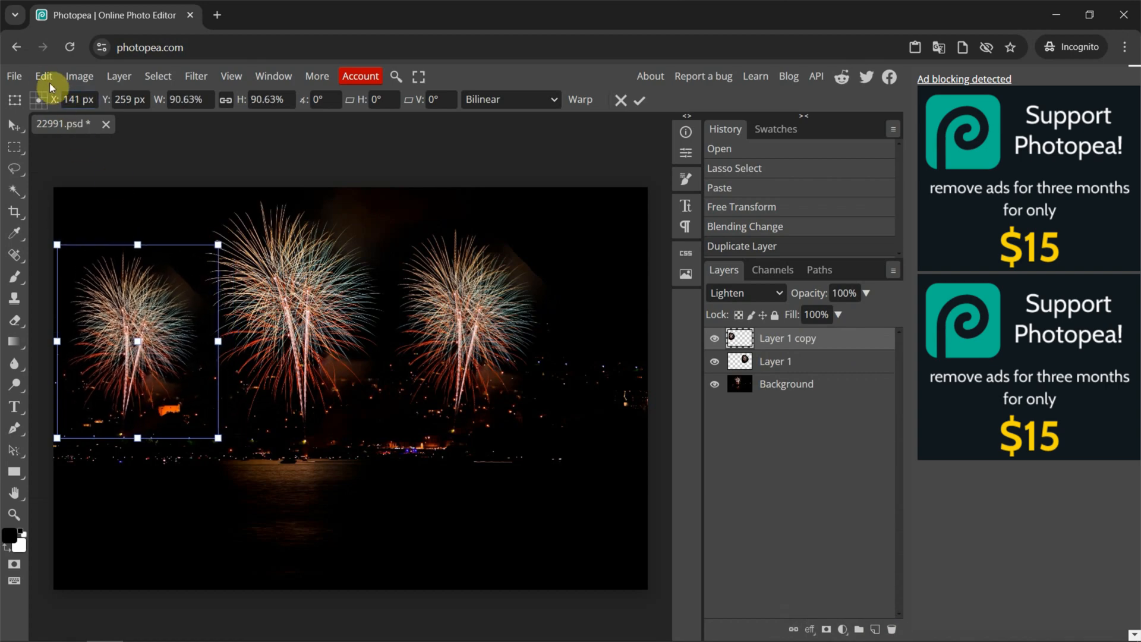
pyautogui.click(44, 76)
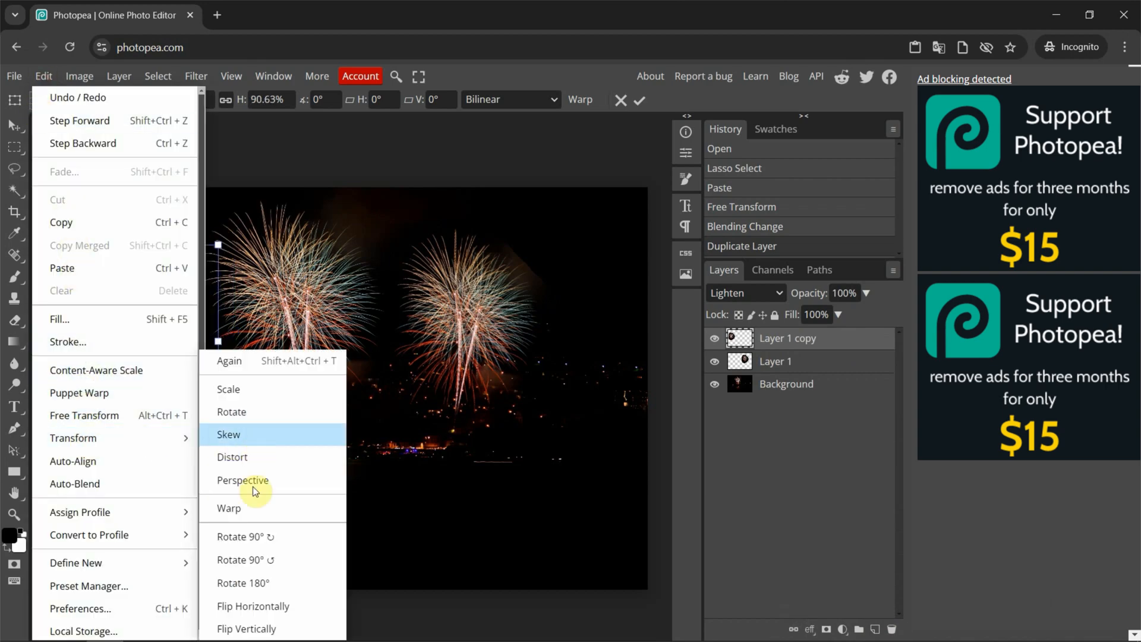